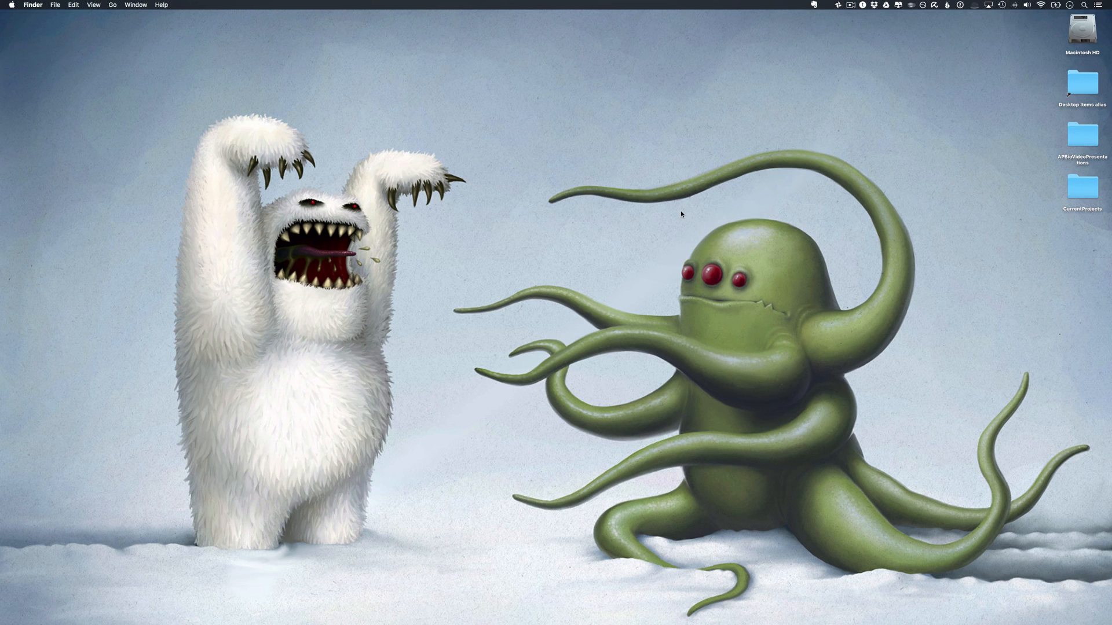
pyautogui.moveTo(140, 252)
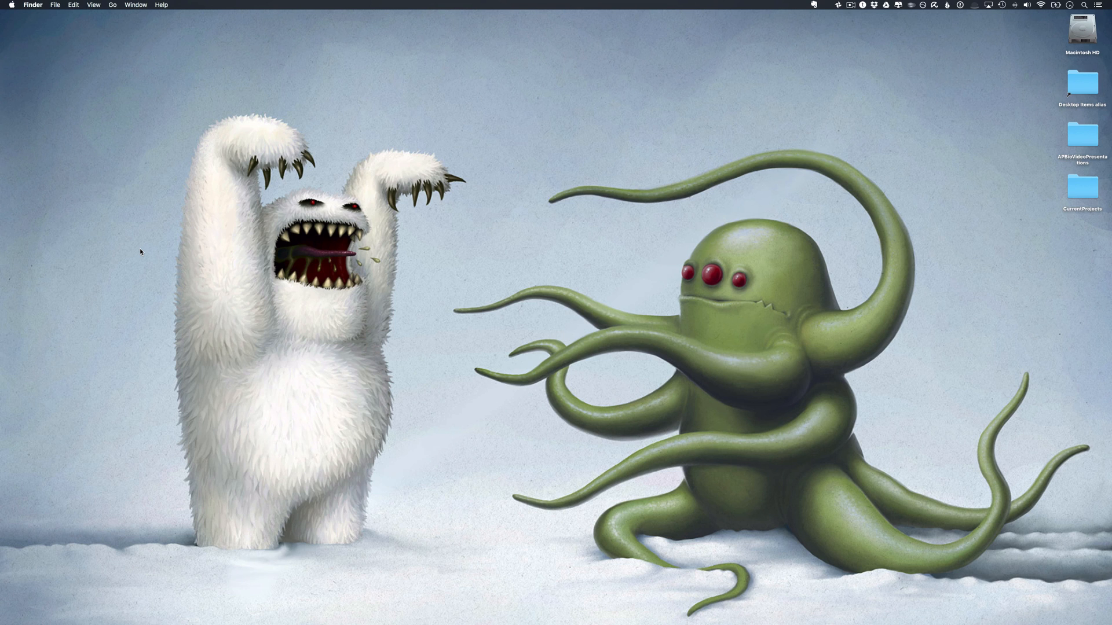
pyautogui.moveTo(121, 213)
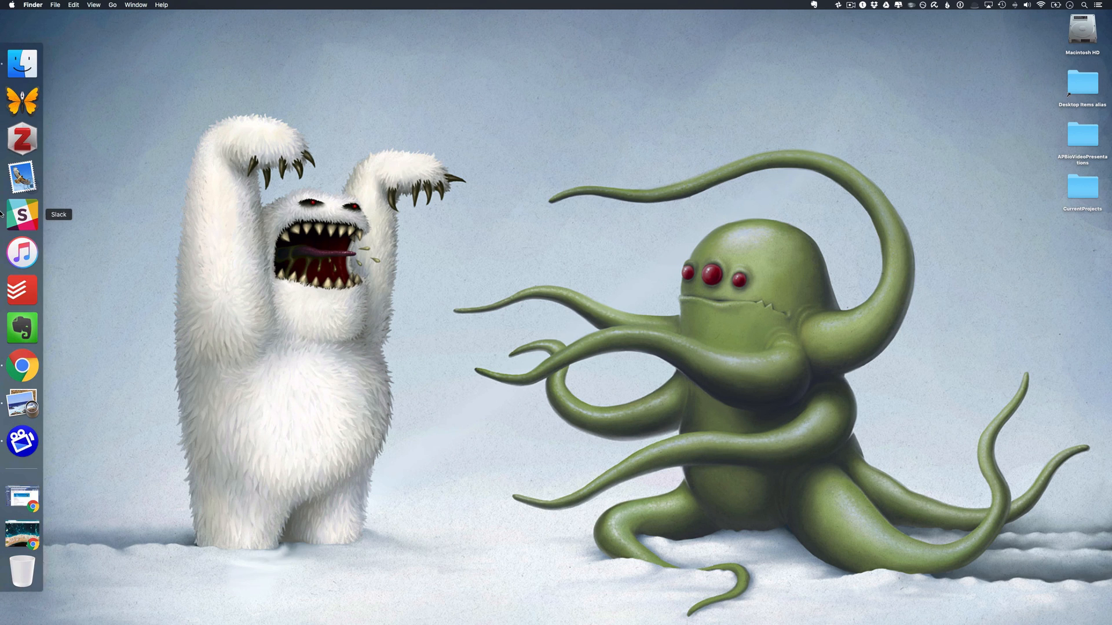
pyautogui.moveTo(22, 364)
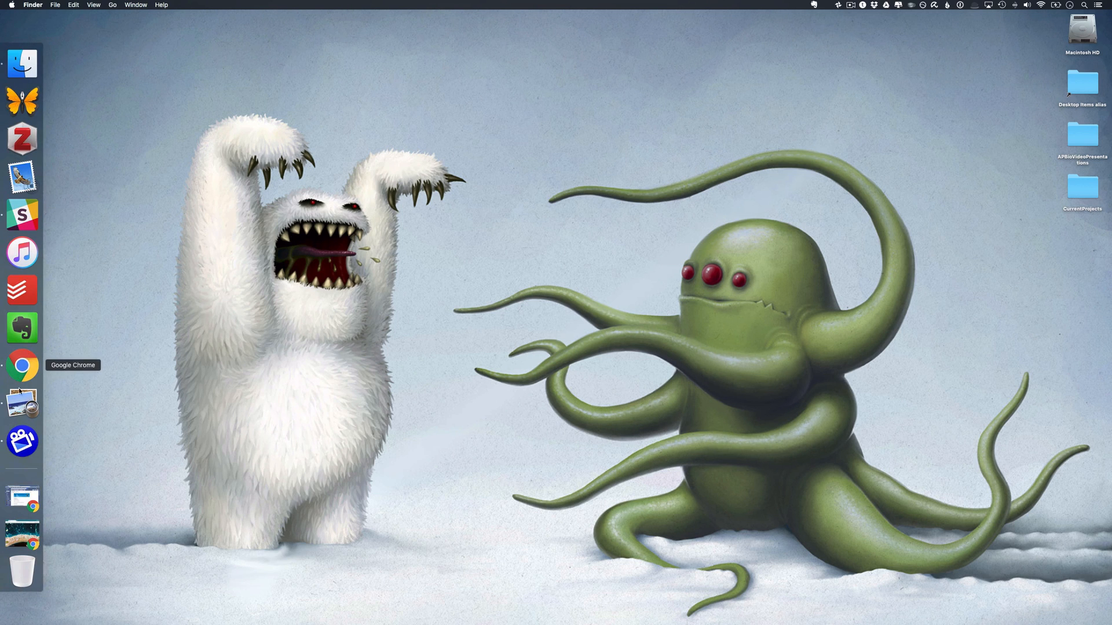
# Step: Launch Google Chrome and load slack.com in the address bar
pyautogui.click(22, 366)
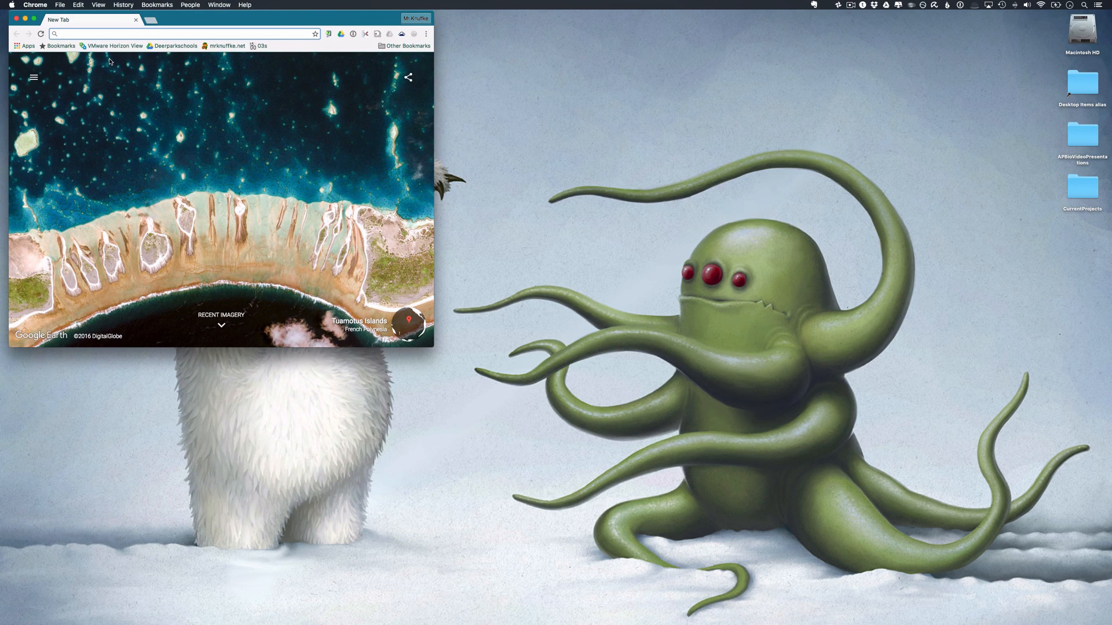
pyautogui.write('slack.com')
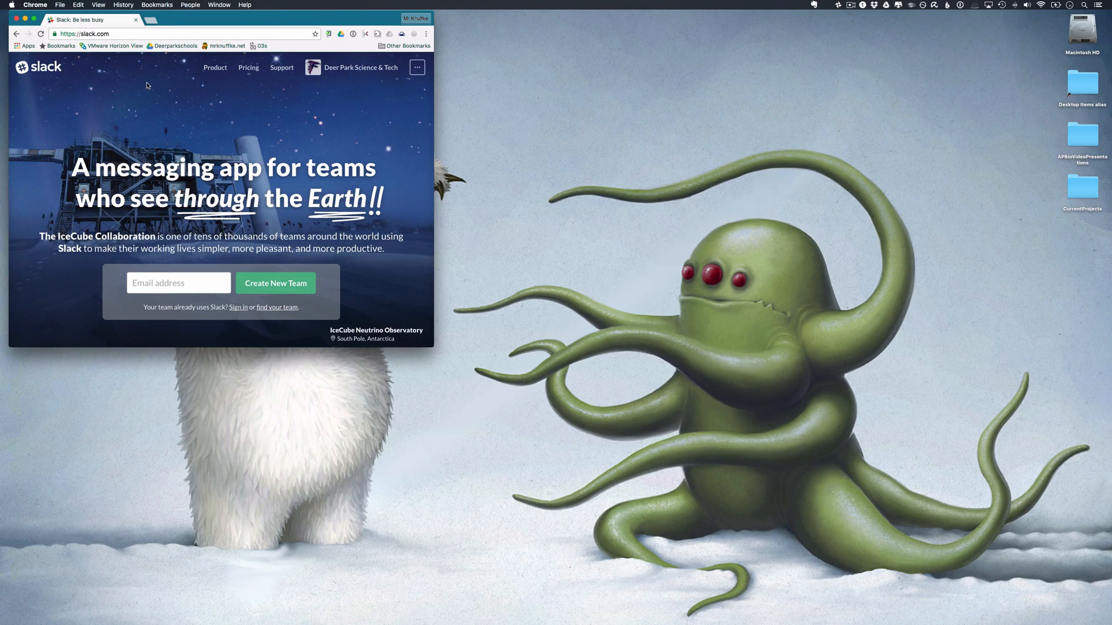
# Step: Minimize Chrome, bring up the Slack app, and maximize its window on #general
pyautogui.click(9, 19)
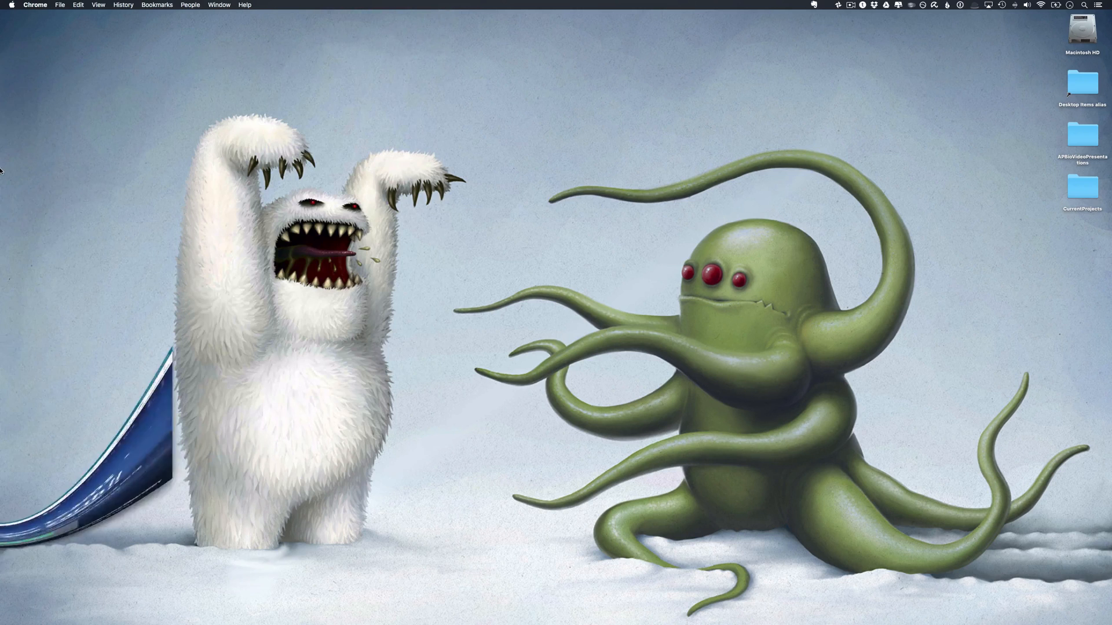
pyautogui.click(22, 214)
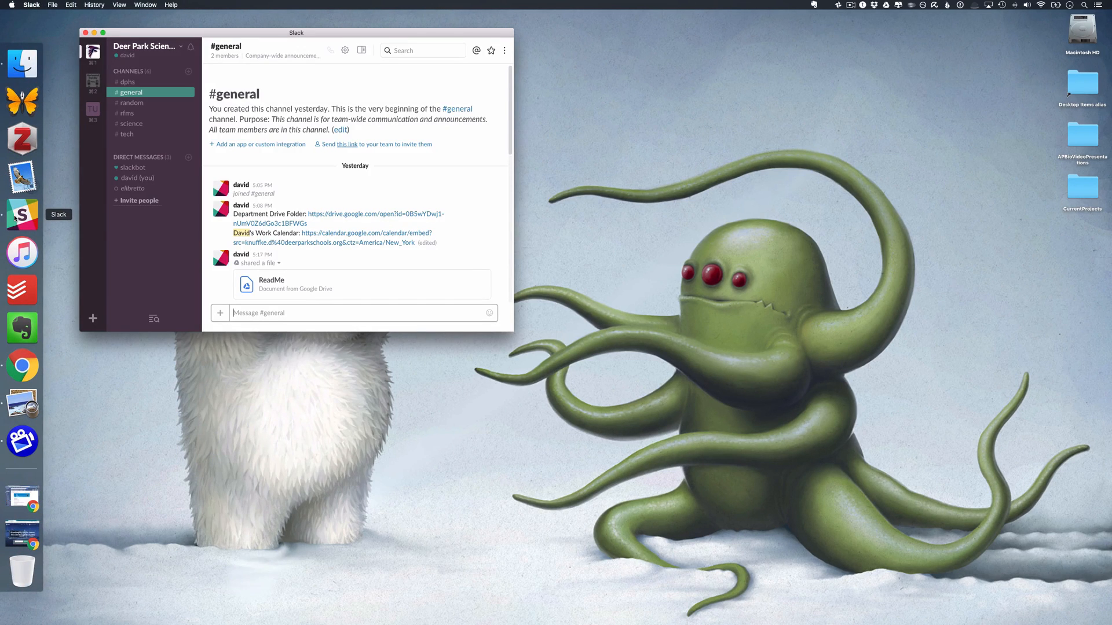
pyautogui.click(101, 32)
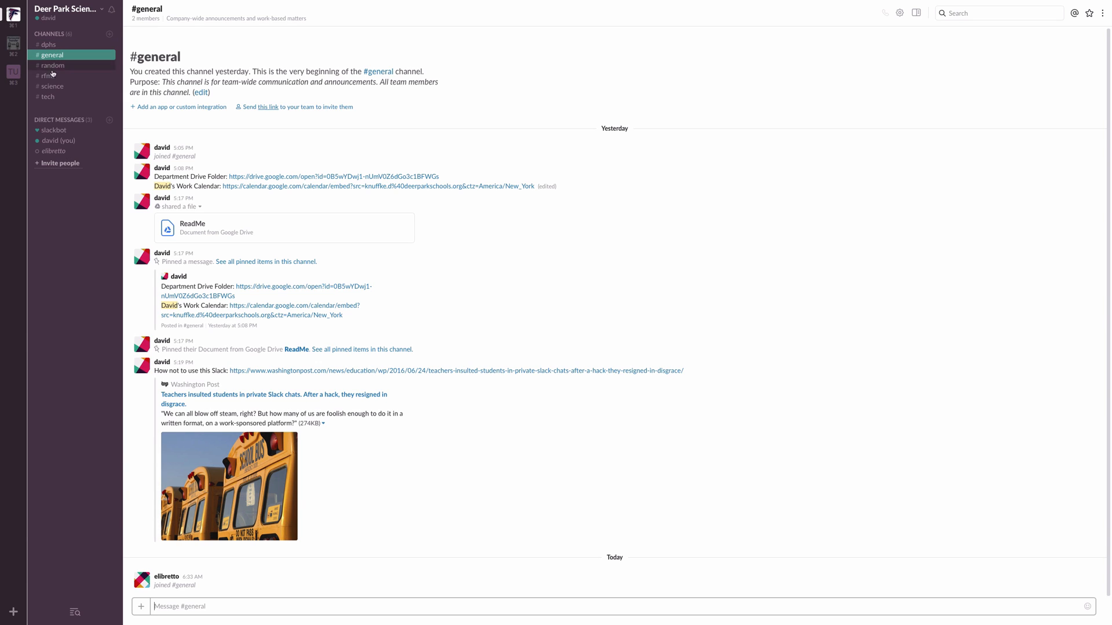
pyautogui.moveTo(47, 44)
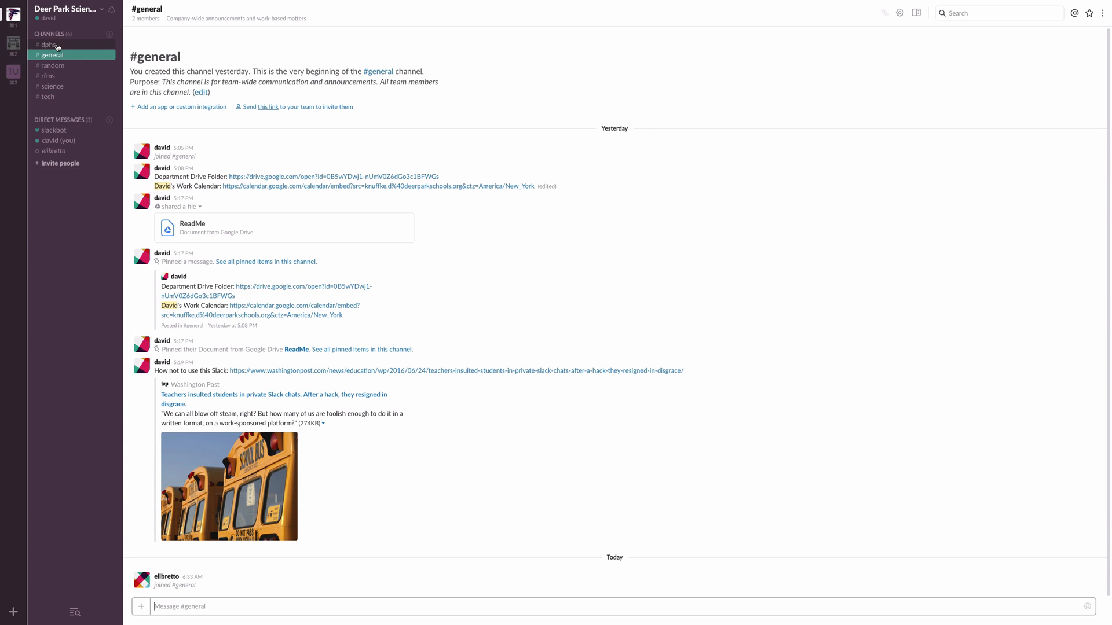
pyautogui.click(48, 44)
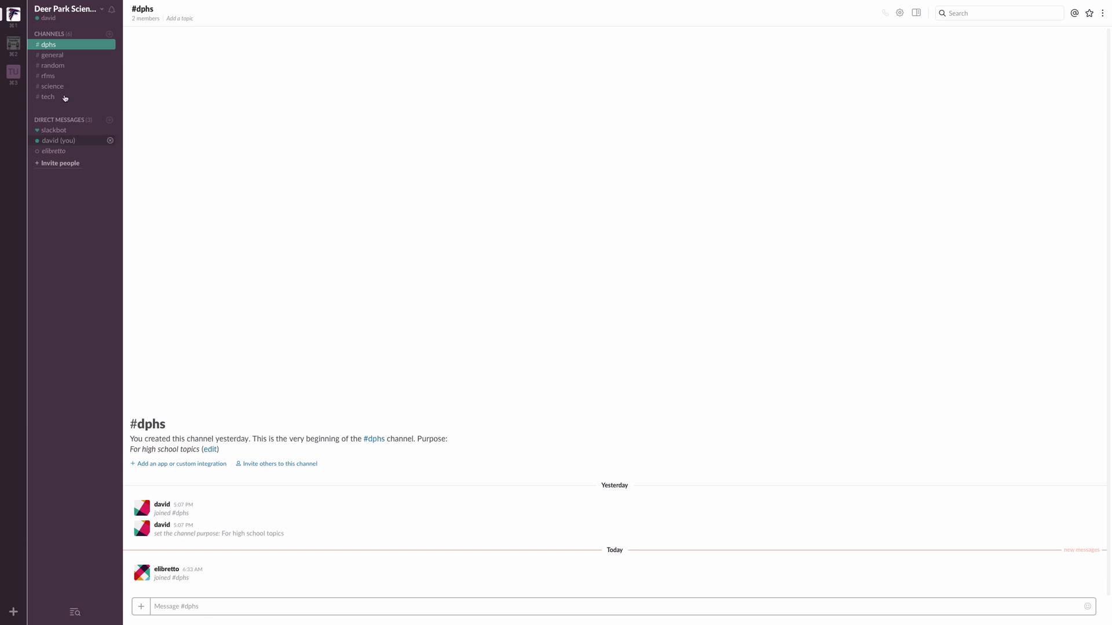
pyautogui.click(51, 56)
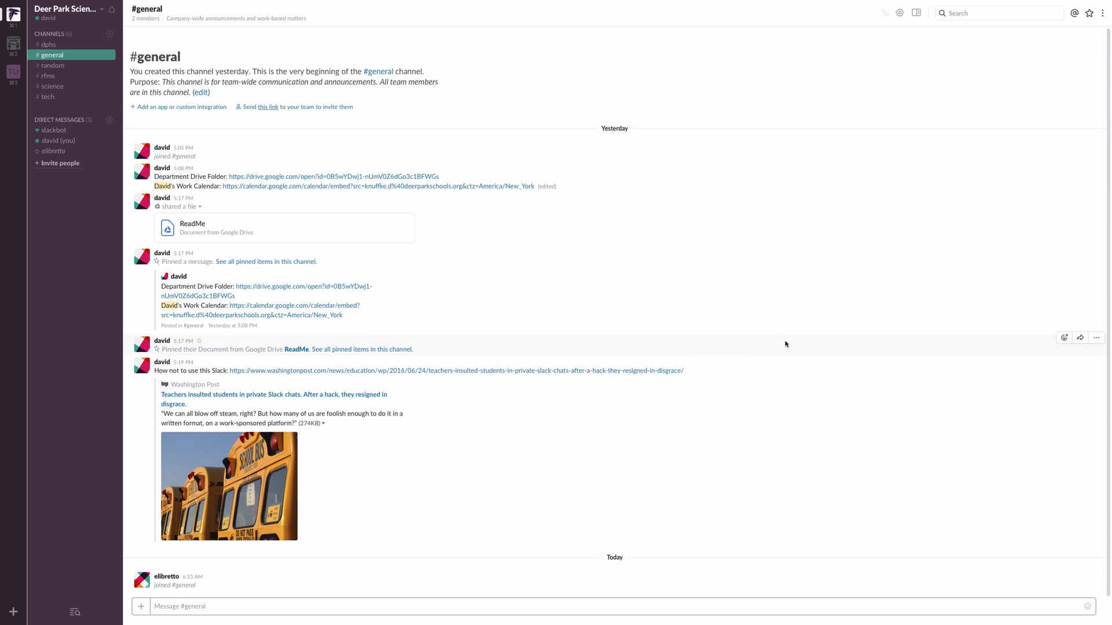
pyautogui.moveTo(1103, 13)
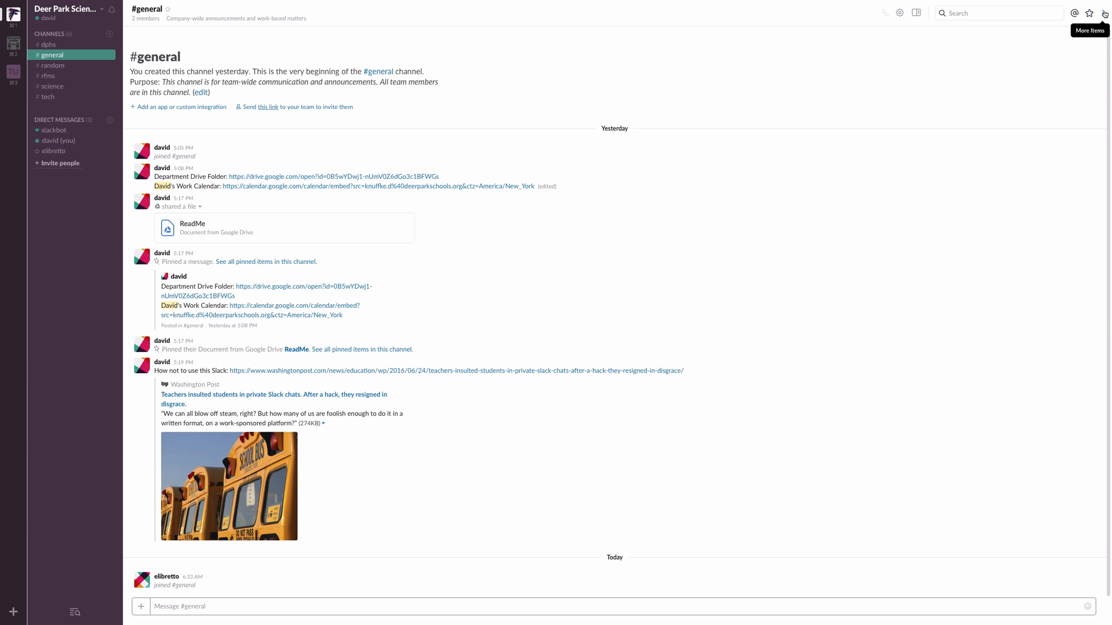
# Step: Open the #general About panel listing two pinned items and two members
pyautogui.click(1104, 13)
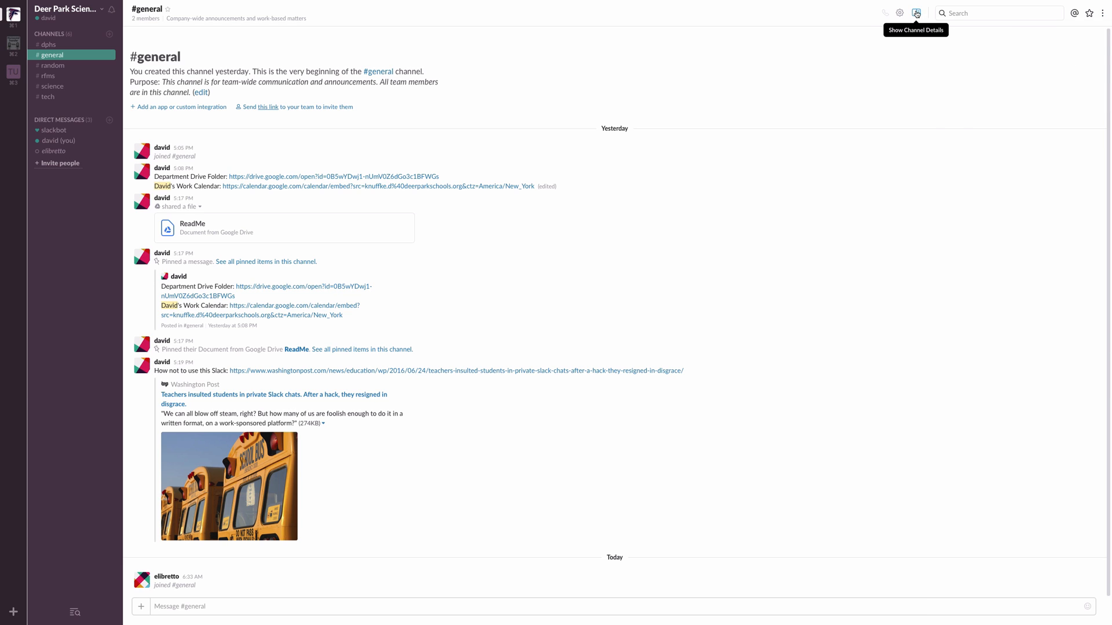
pyautogui.click(915, 12)
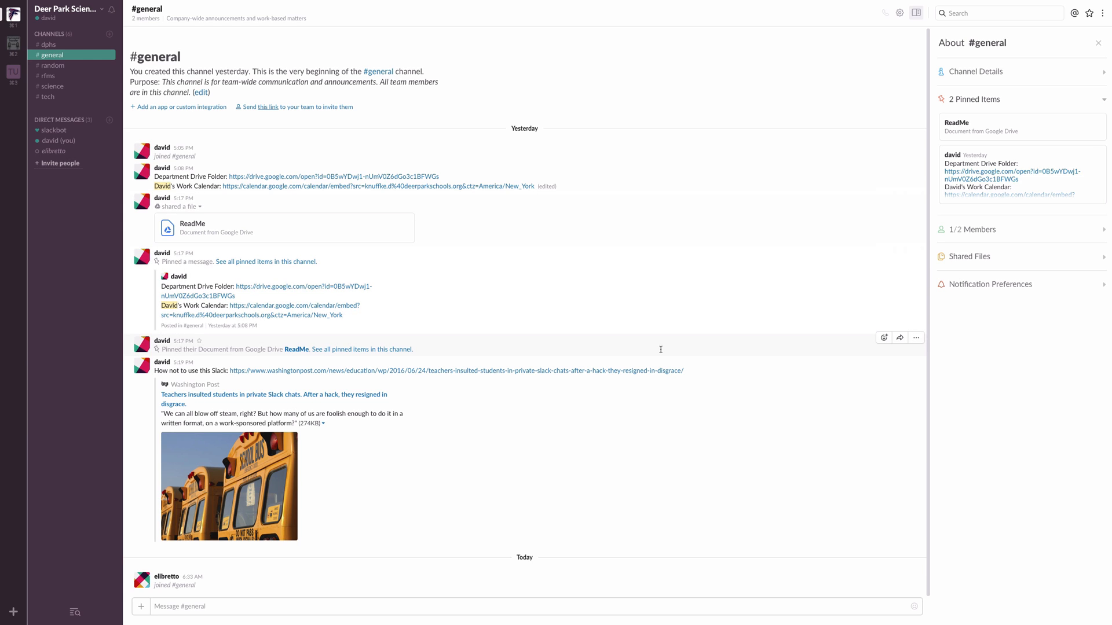
pyautogui.moveTo(445, 142)
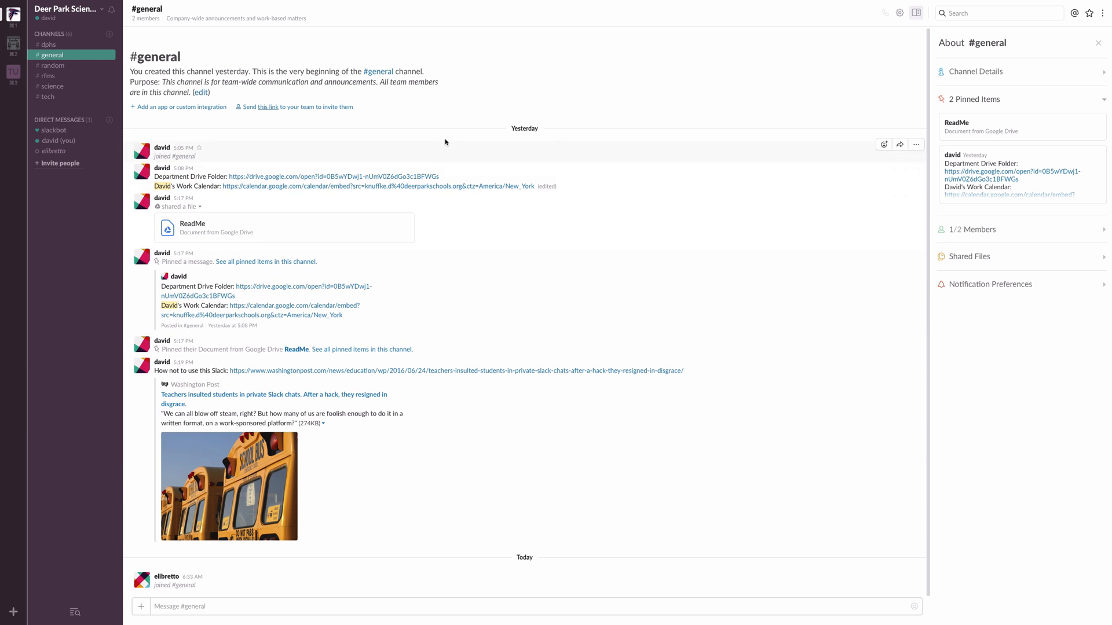
pyautogui.moveTo(193, 596)
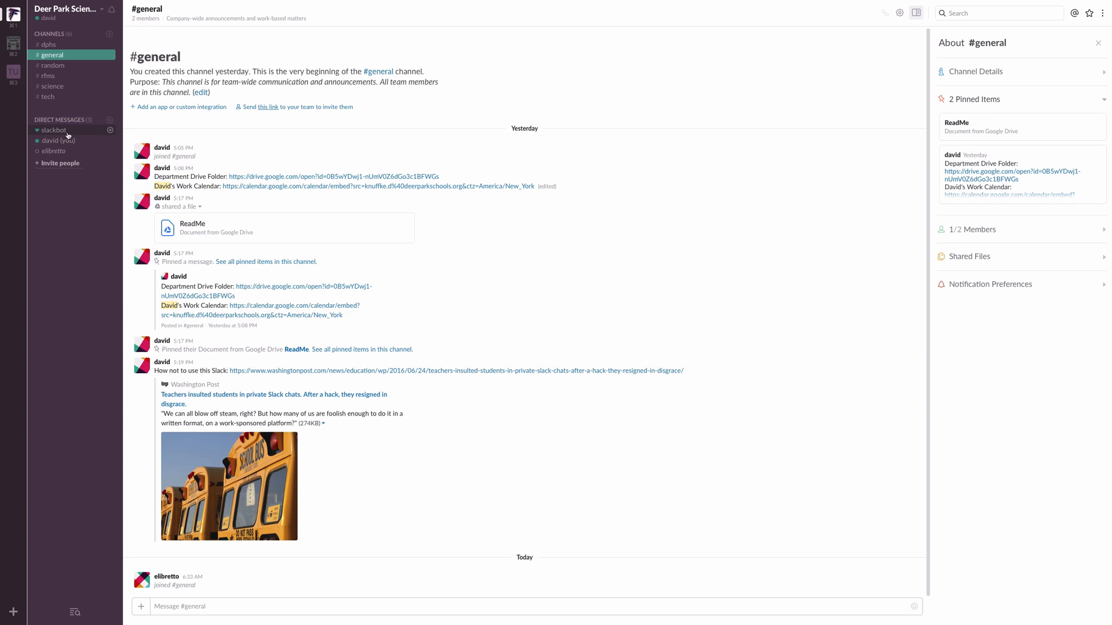
pyautogui.click(53, 151)
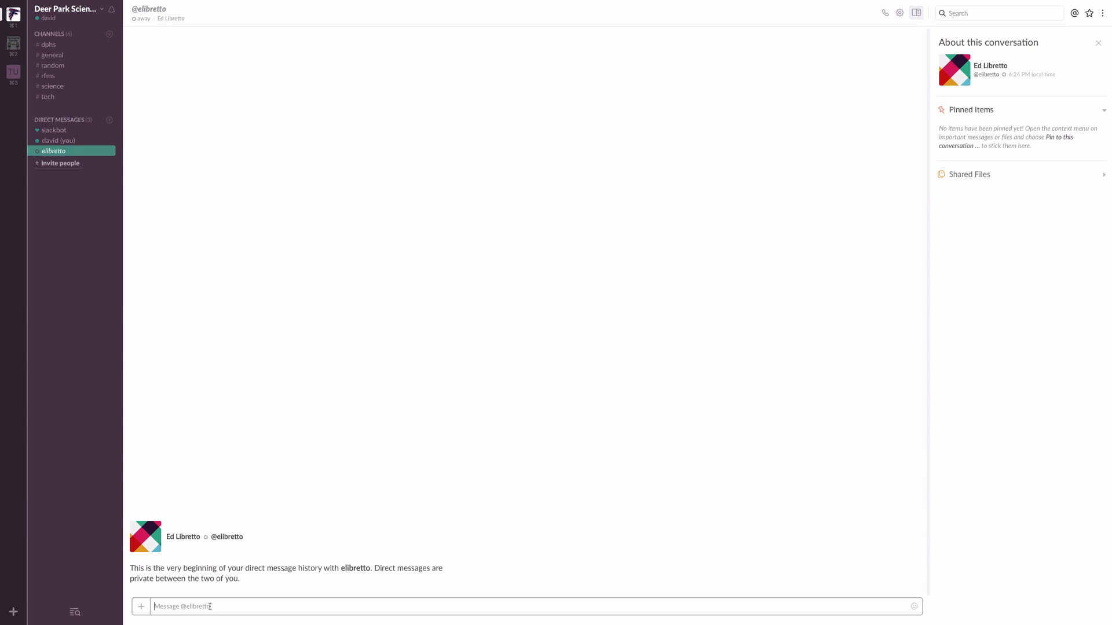
pyautogui.click(915, 13)
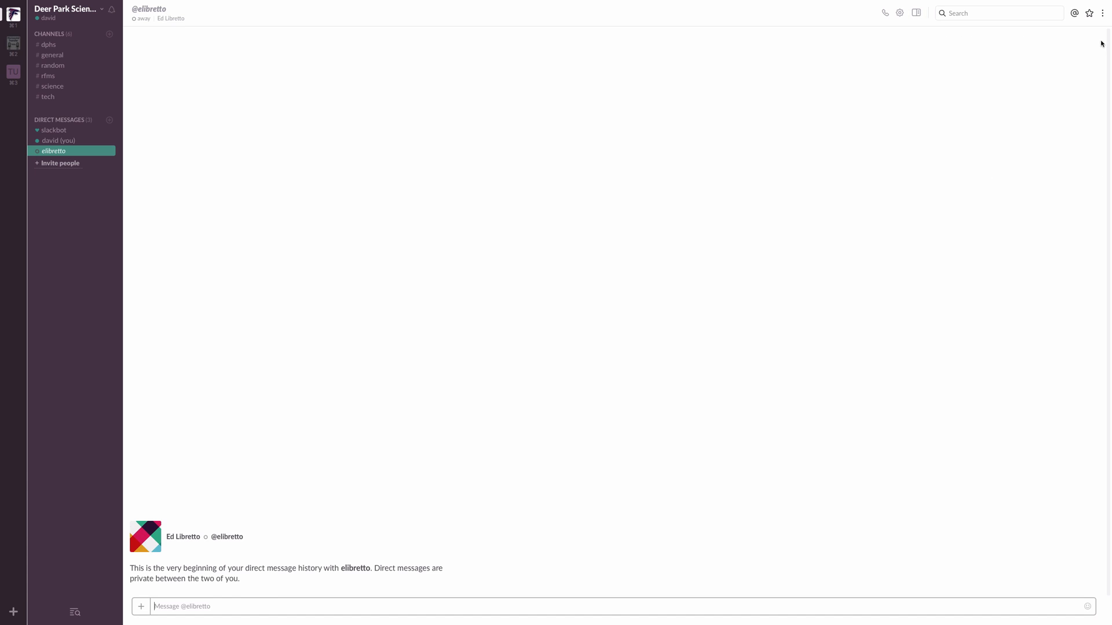
pyautogui.moveTo(248, 622)
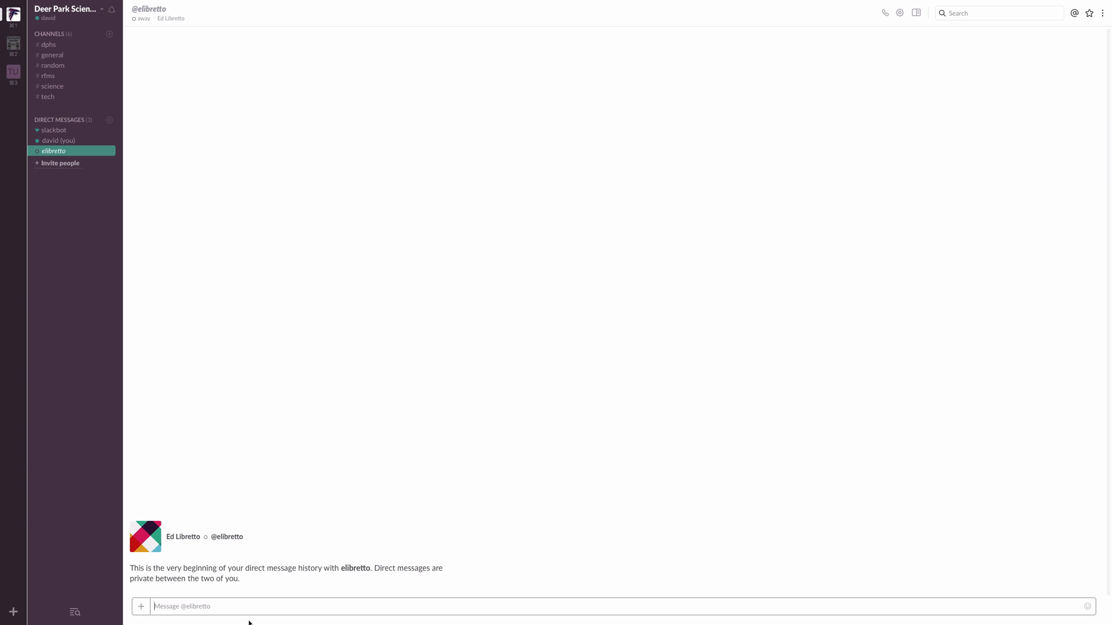
pyautogui.write('Hey')
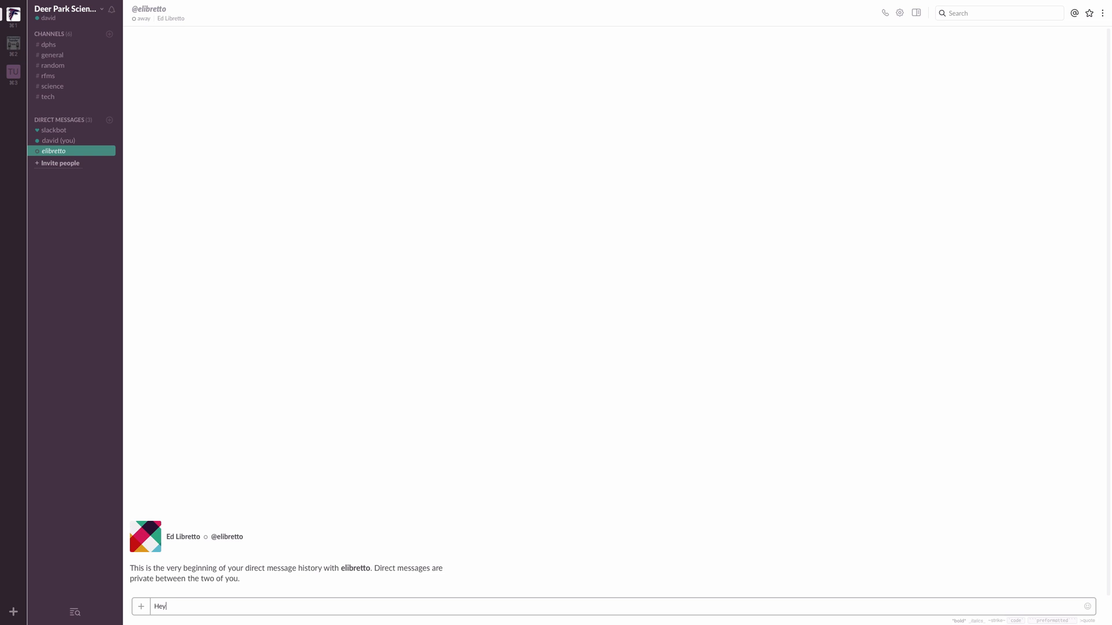
pyautogui.write(", I think you're")
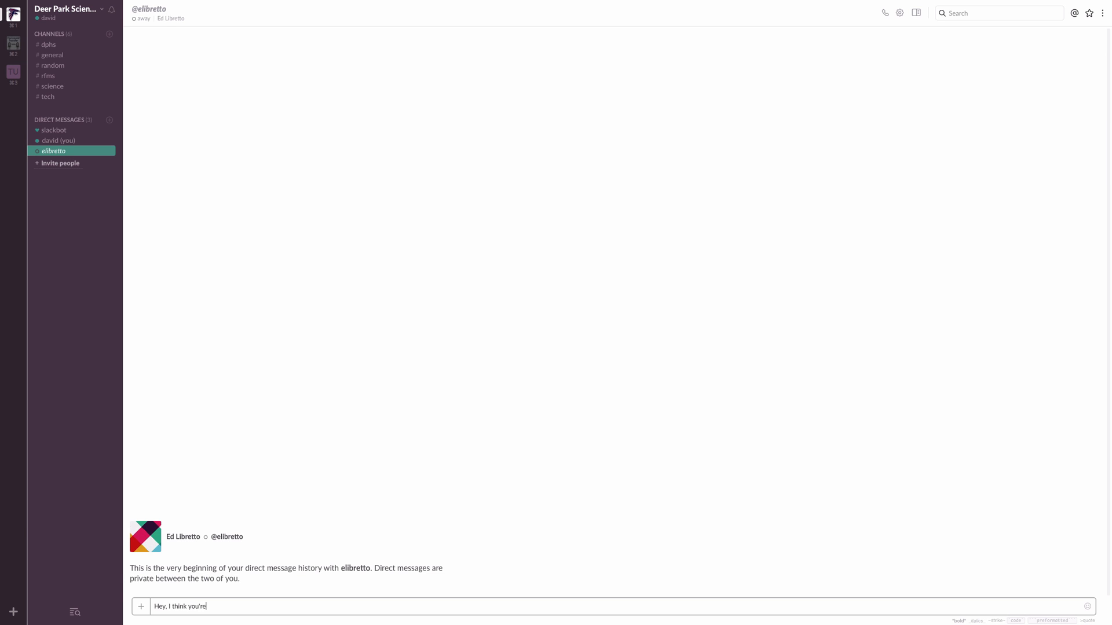
pyautogui.write('awesome!')
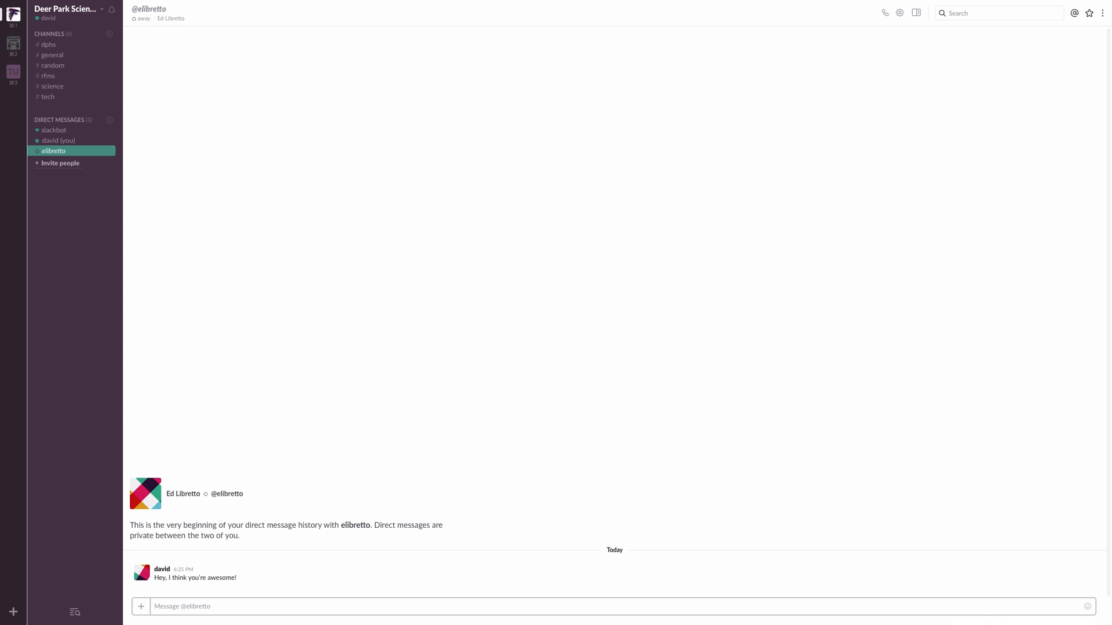
pyautogui.moveTo(110, 120)
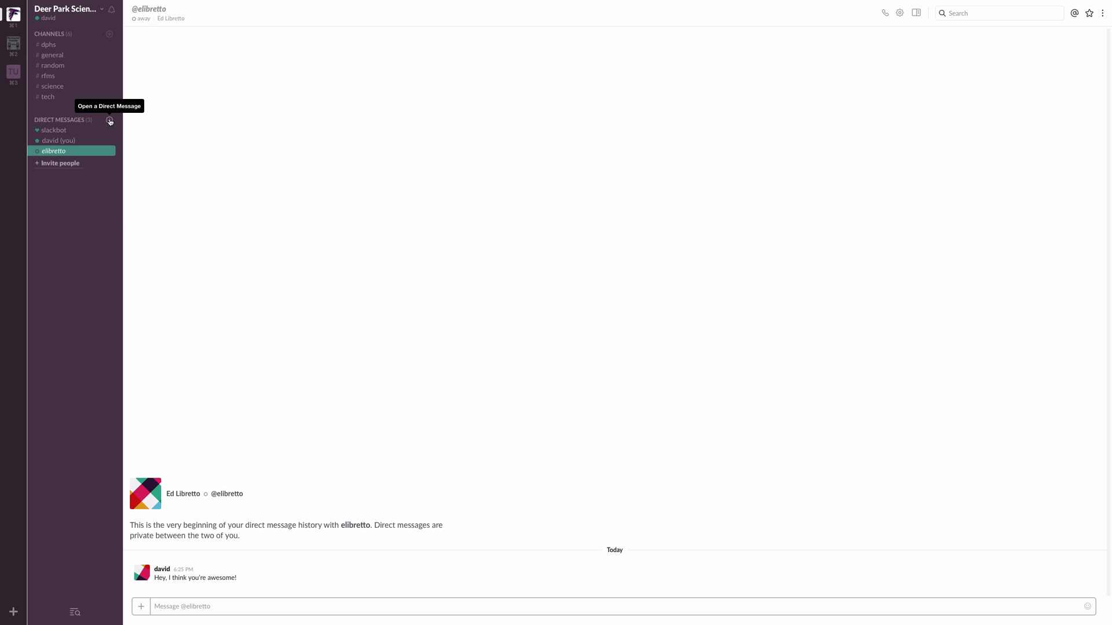
pyautogui.moveTo(82, 140)
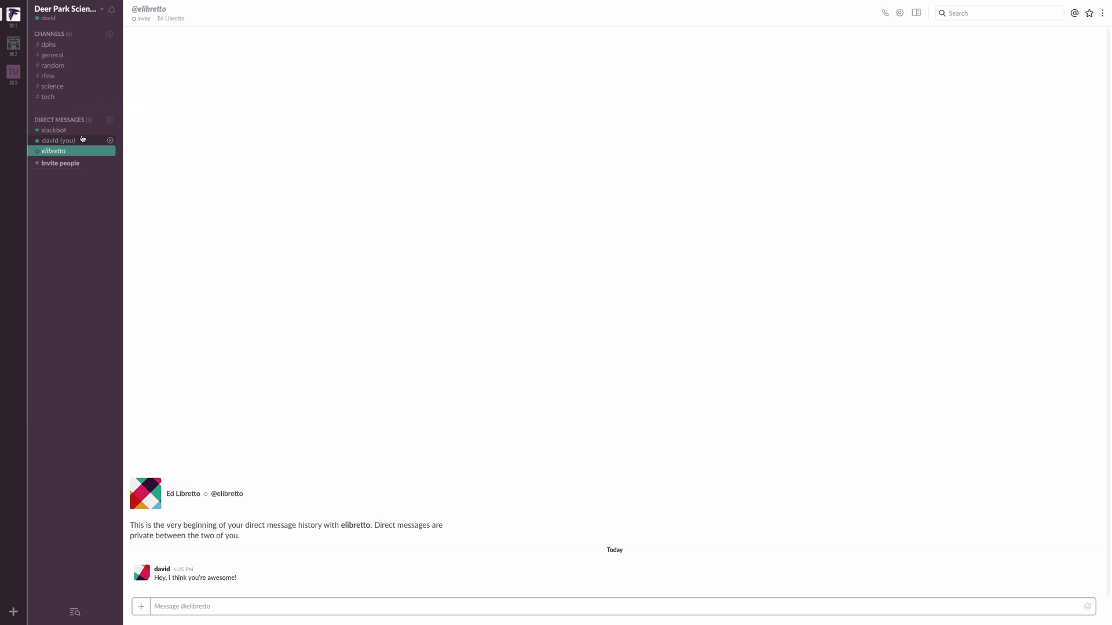
# Step: Open the 'david (you)' self-message conversation from Direct Messages
pyautogui.click(58, 140)
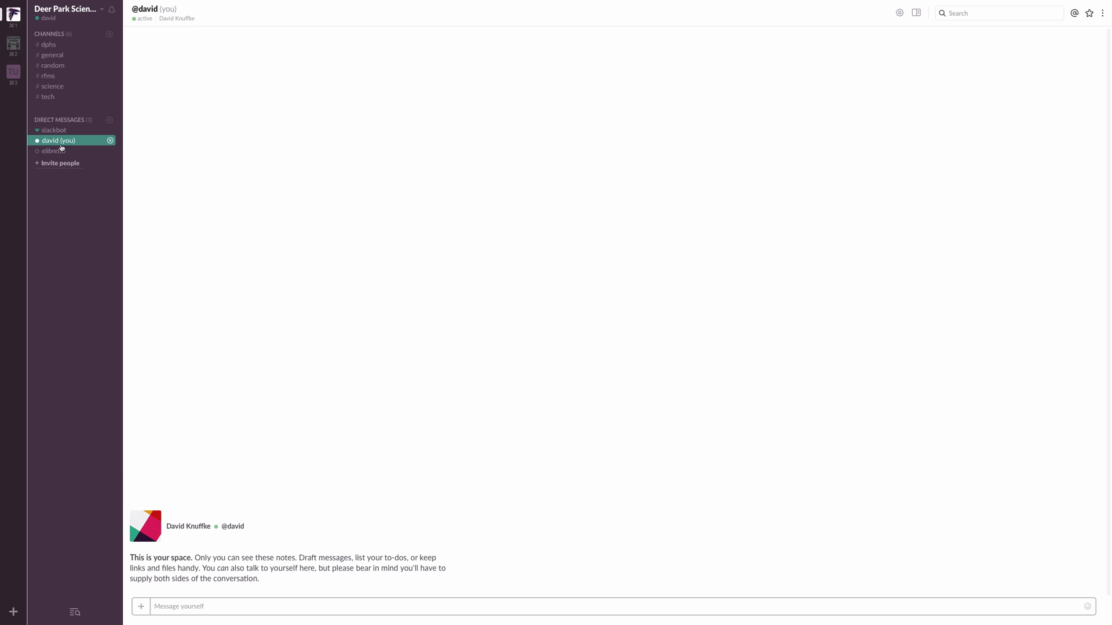
pyautogui.moveTo(249, 190)
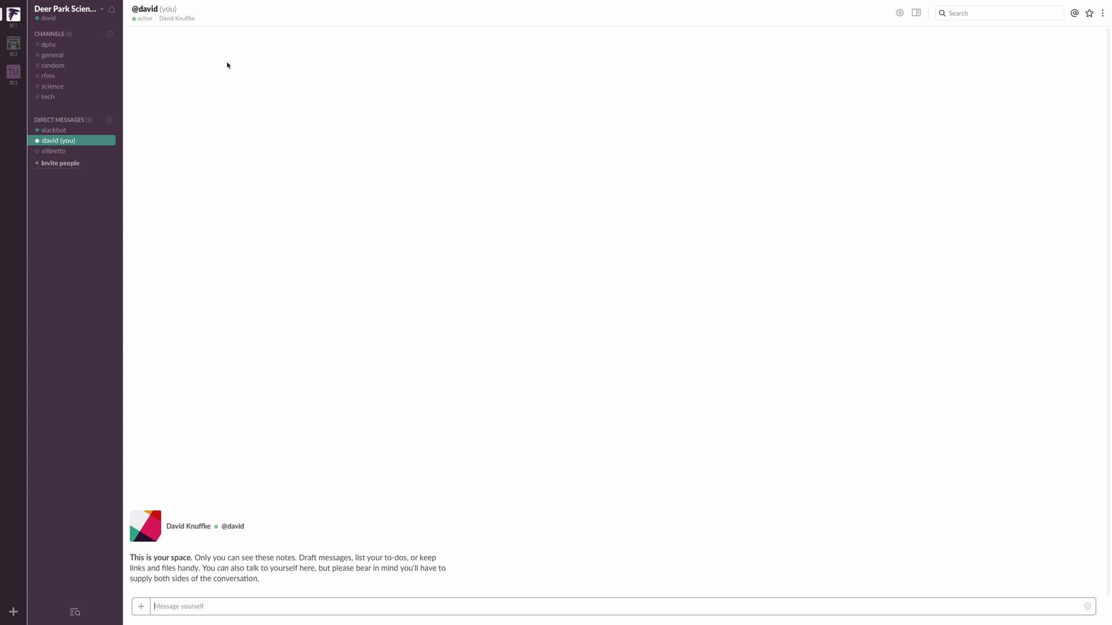
pyautogui.moveTo(152, 113)
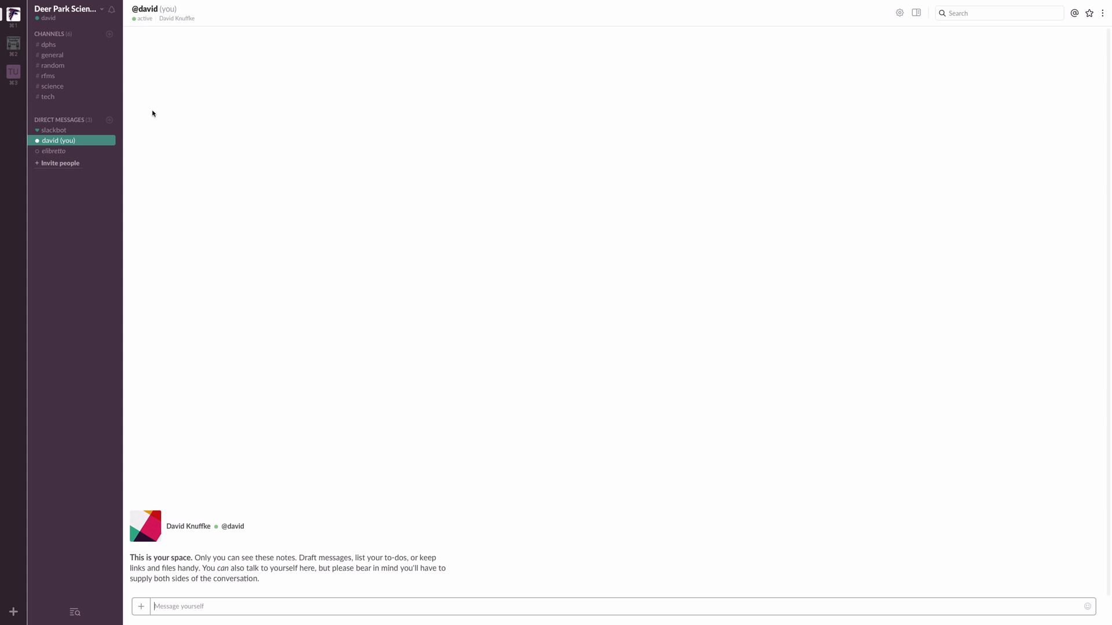
pyautogui.moveTo(152, 179)
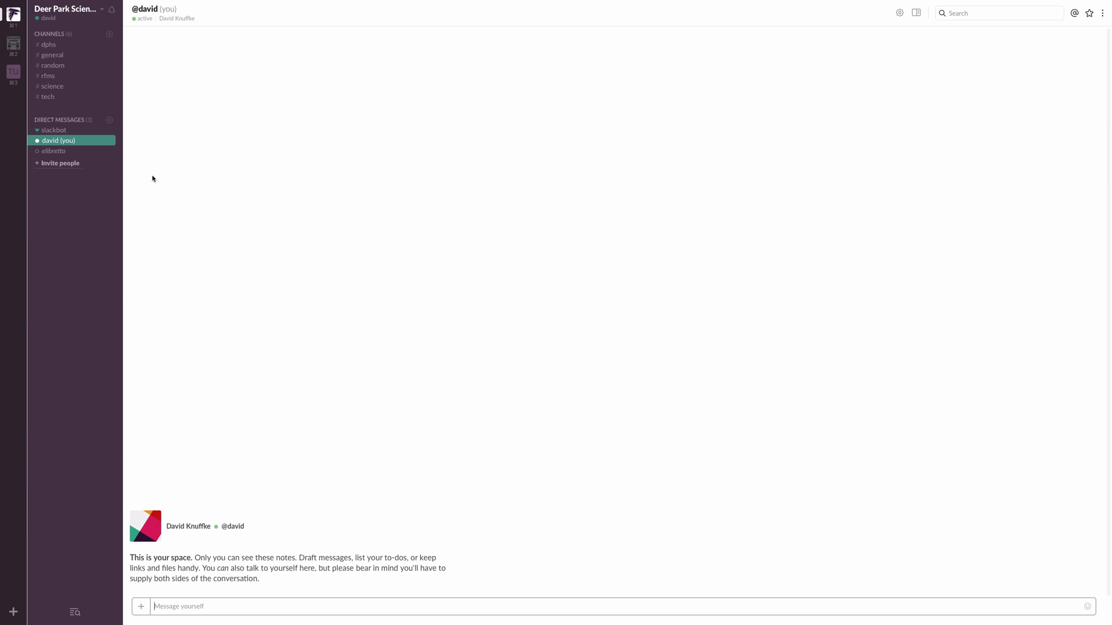
pyautogui.moveTo(147, 166)
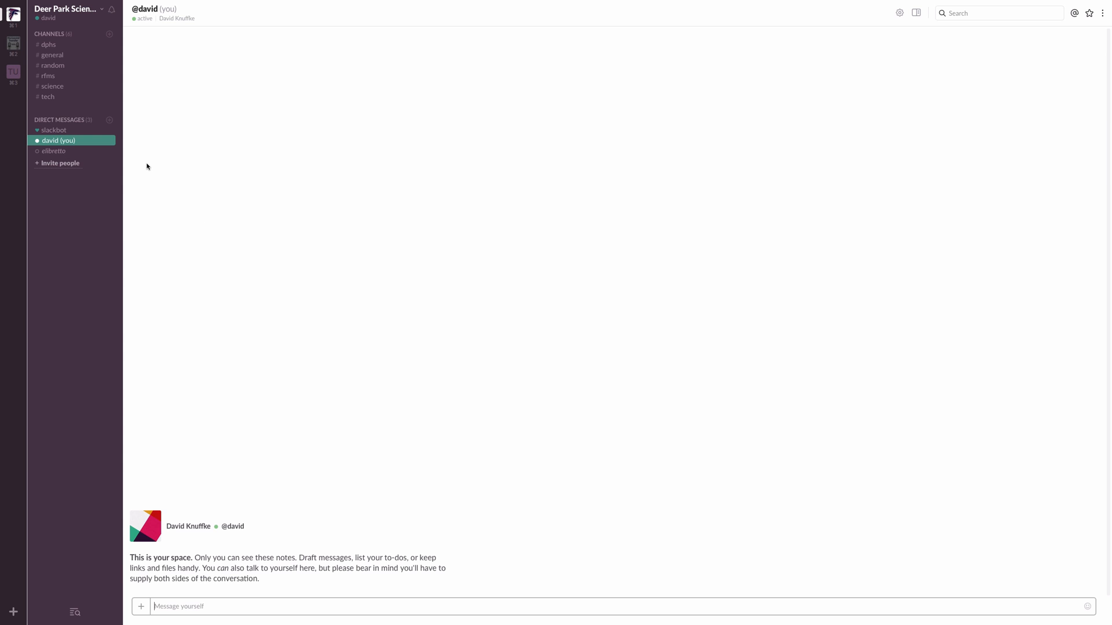